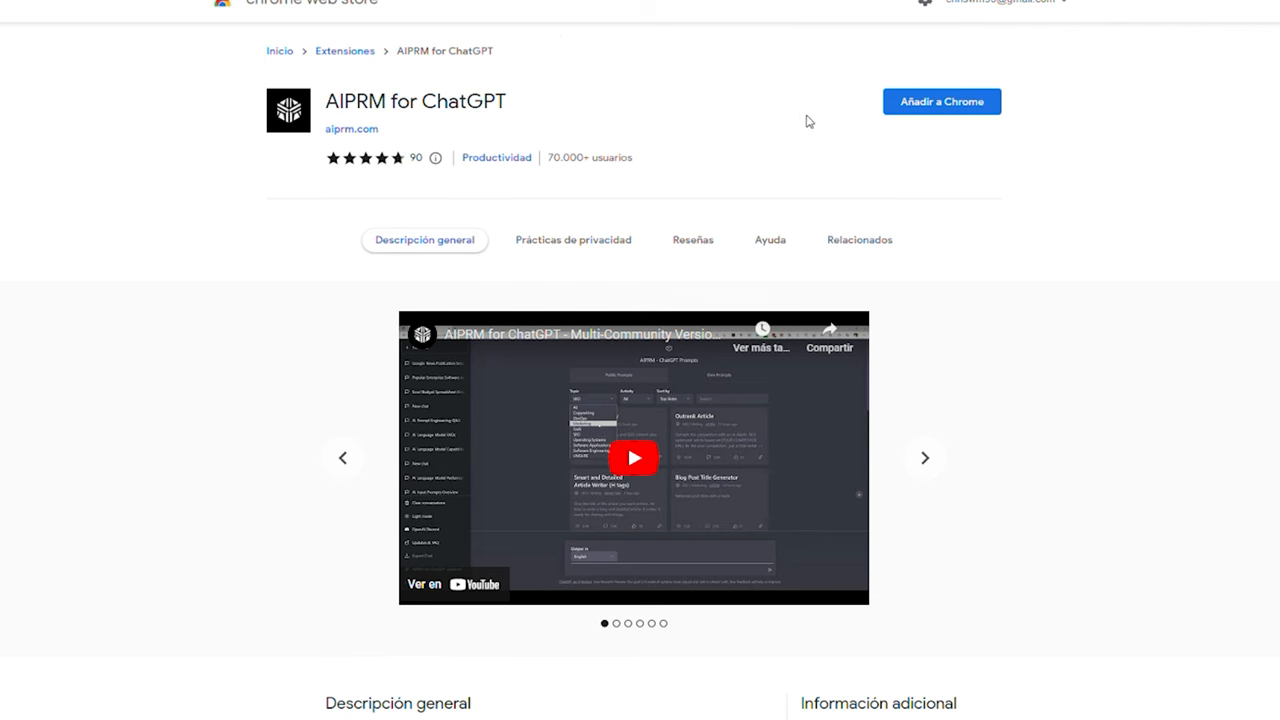
Browse the AIPRM Public Prompts grid to find a Twitter thread template.
{"action": "left_click", "coordinate": [942, 100]}
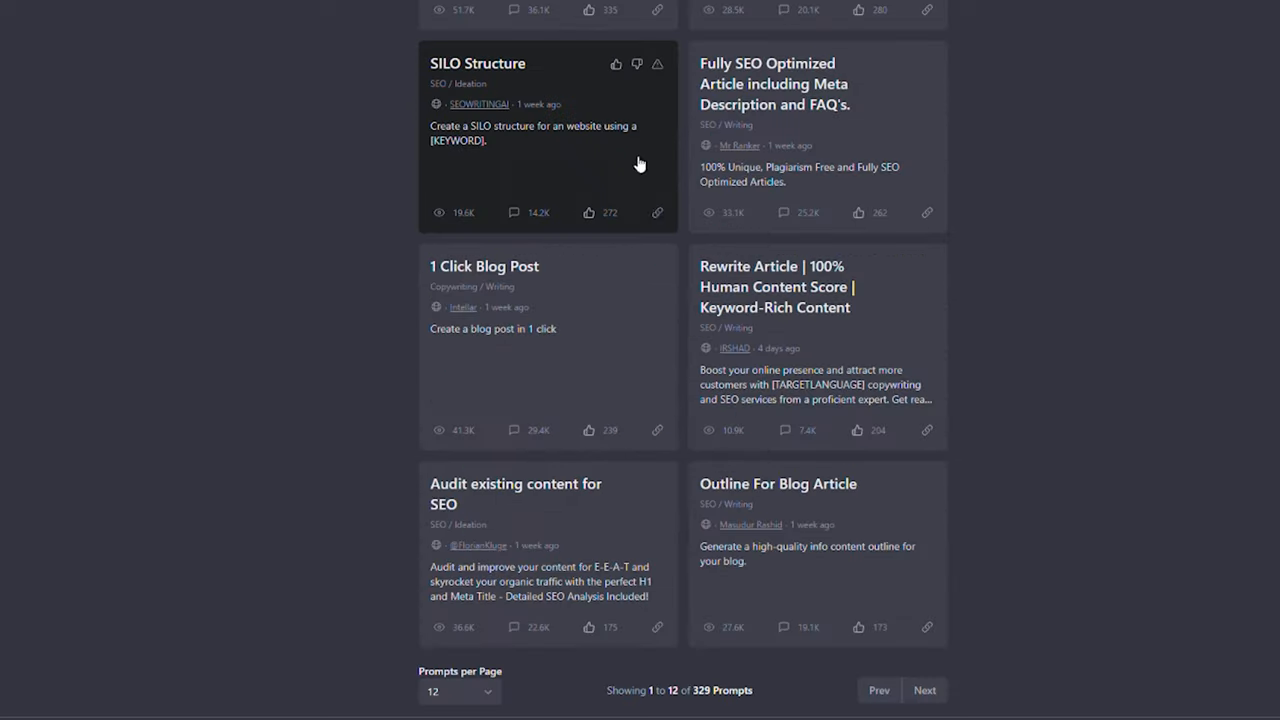
{"action": "scroll", "scroll_direction": "up", "scroll_amount": 3}
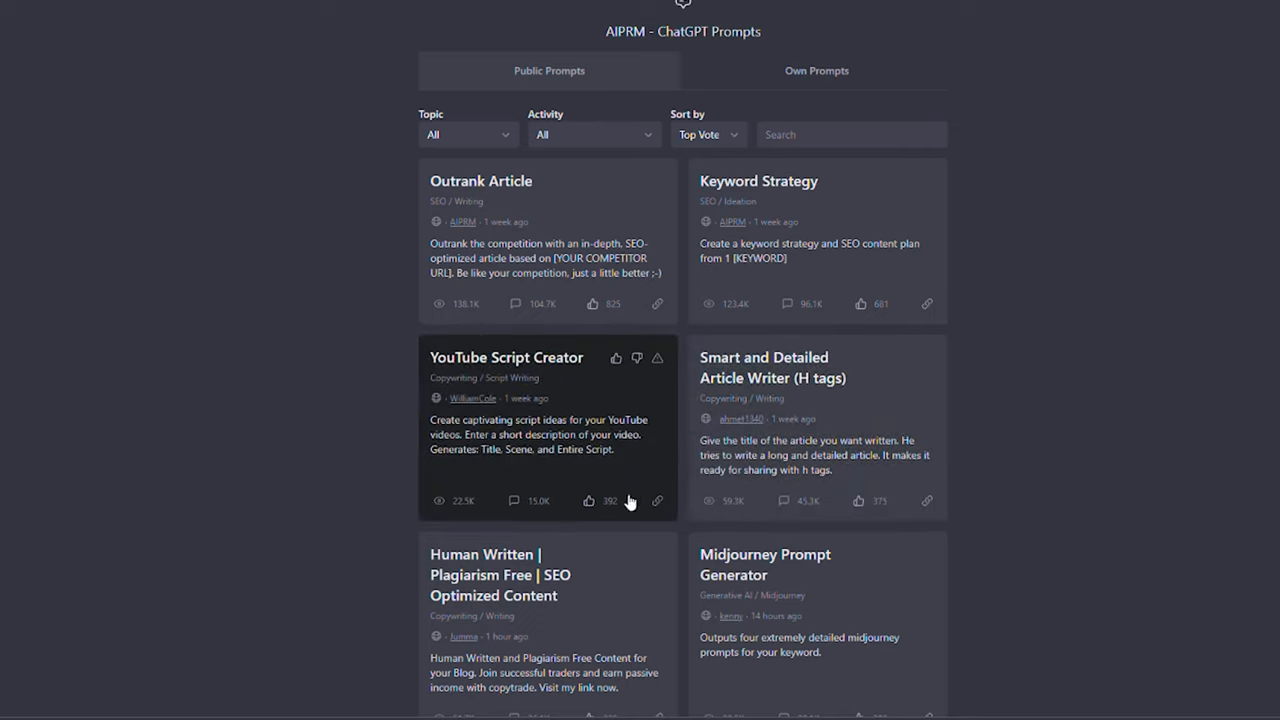
{"action": "scroll", "scroll_direction": "down", "scroll_amount": 3}
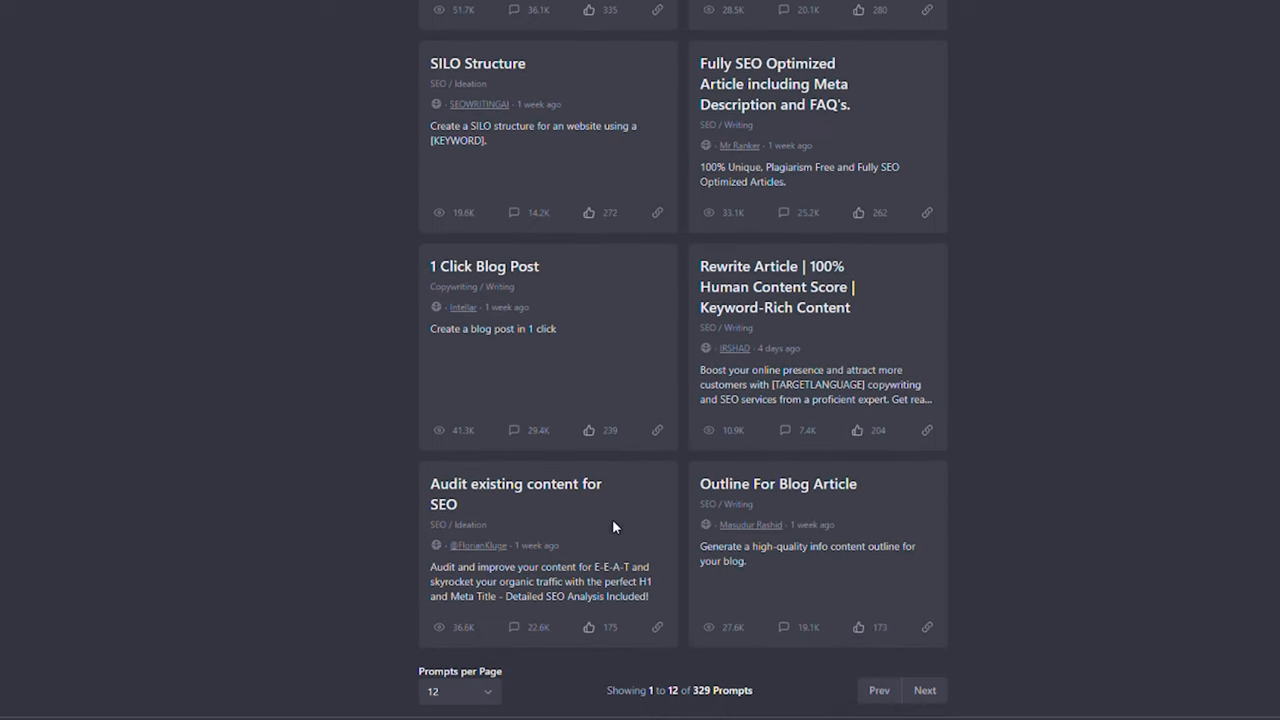
{"action": "left_click", "coordinate": [924, 690]}
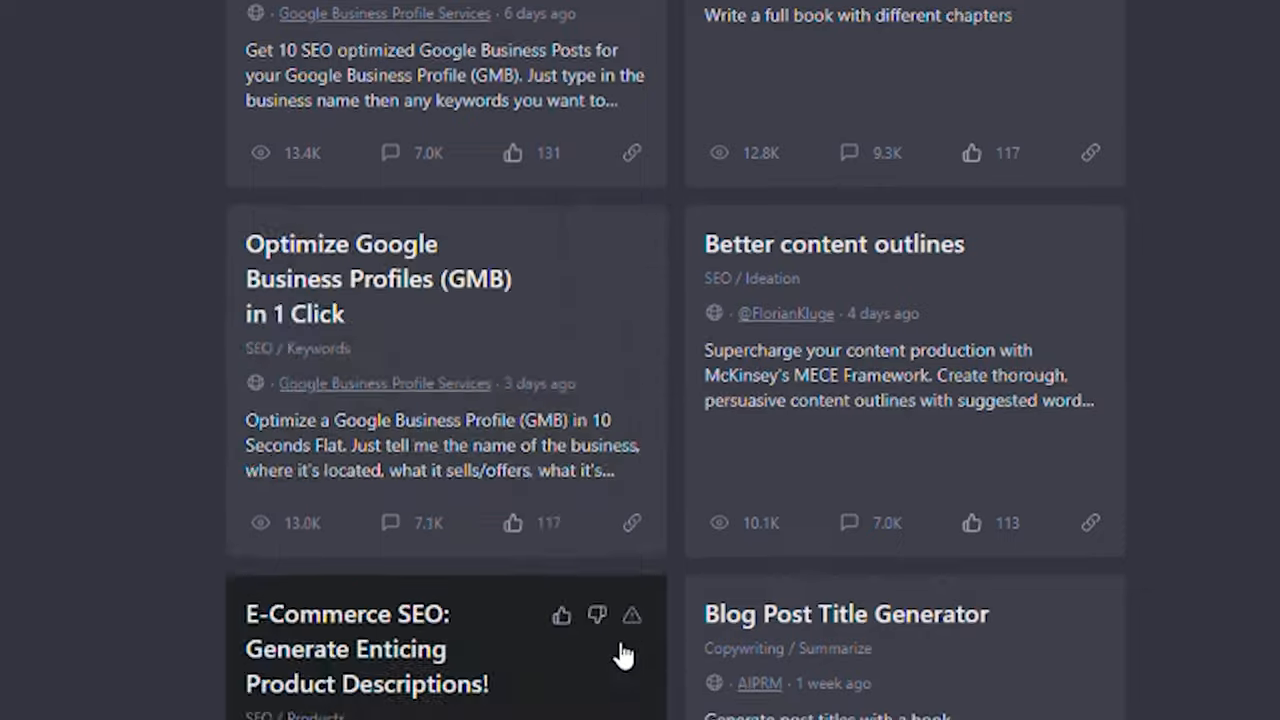
{"action": "scroll", "scroll_direction": "down", "scroll_amount": 3}
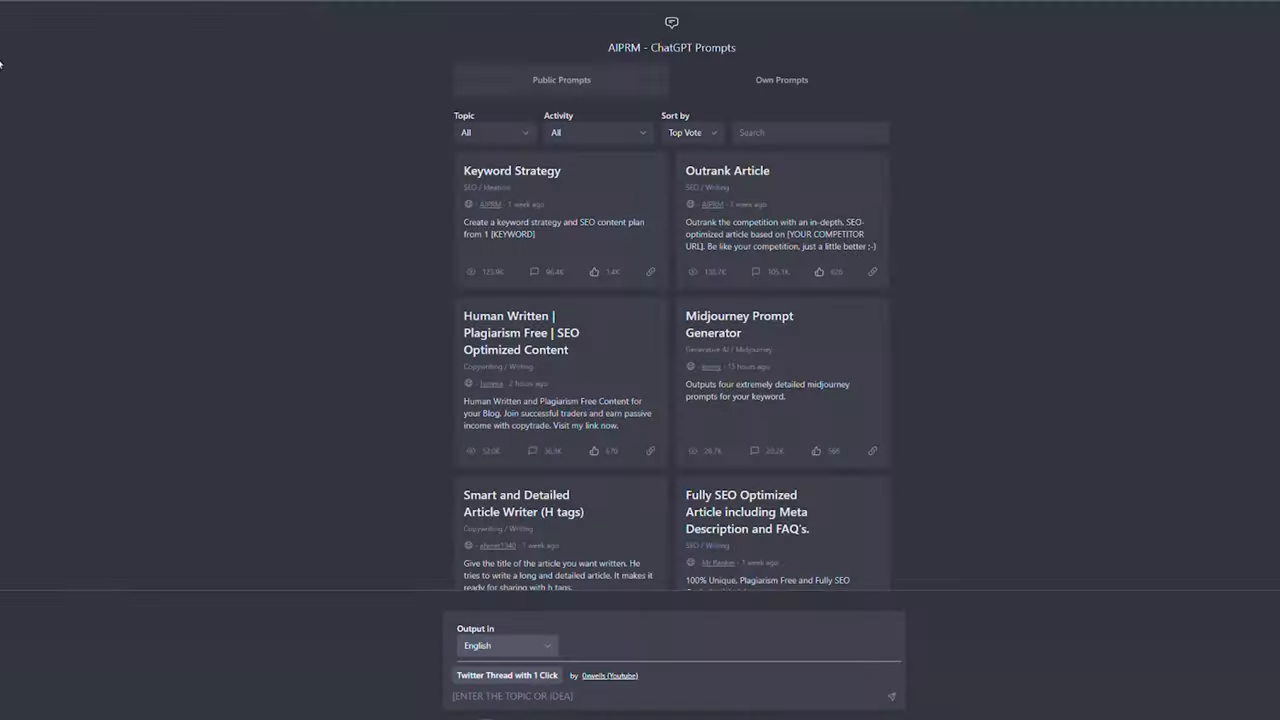
{"action": "mouse_move", "coordinate": [404, 184]}
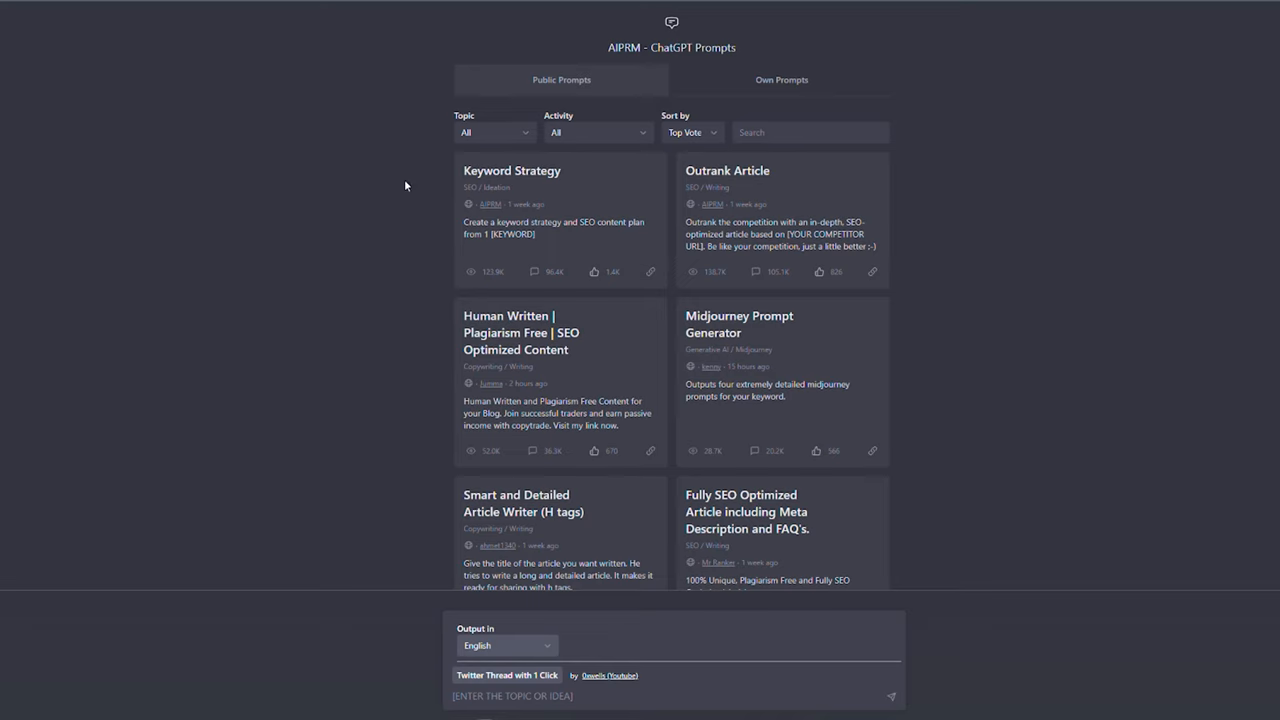
{"action": "mouse_move", "coordinate": [636, 384]}
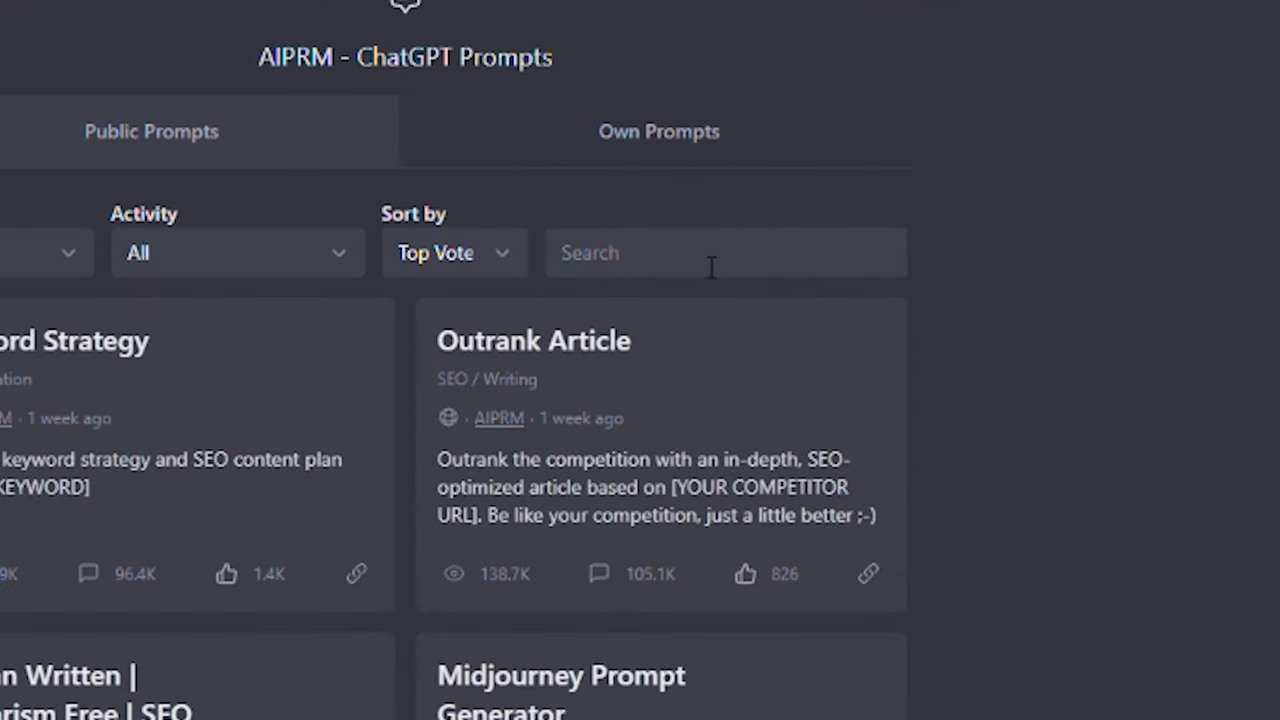
Search 'twitter', pick 'Twitter Thread with 1 Click' and submit the topic 'how to sell online'.
{"action": "type", "text": "twitter"}
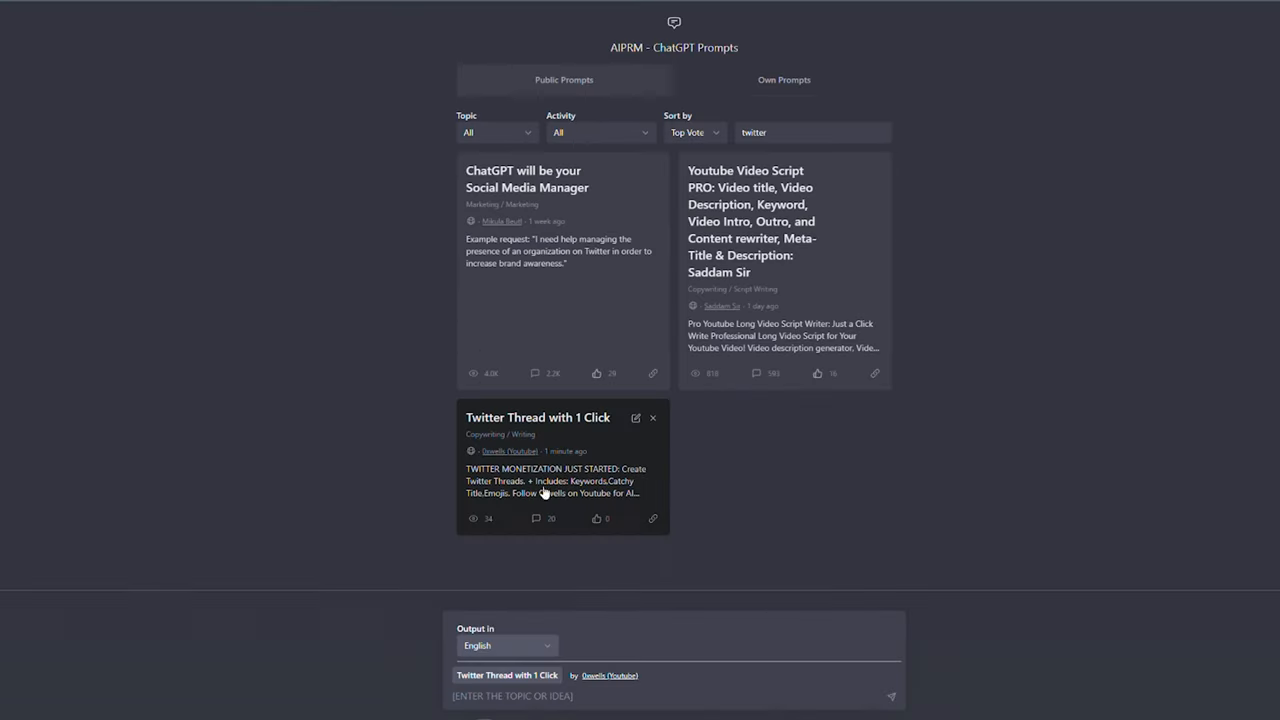
{"action": "mouse_move", "coordinate": [552, 424]}
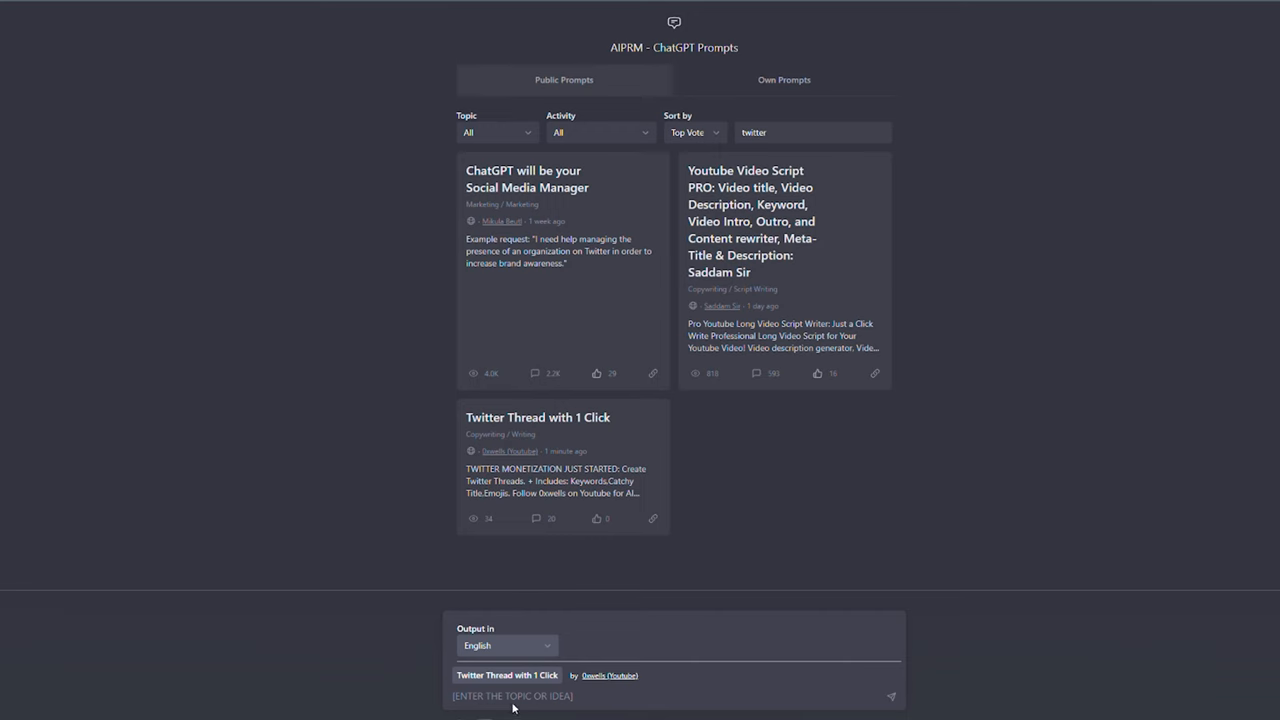
{"action": "type", "text": "how to sell online"}
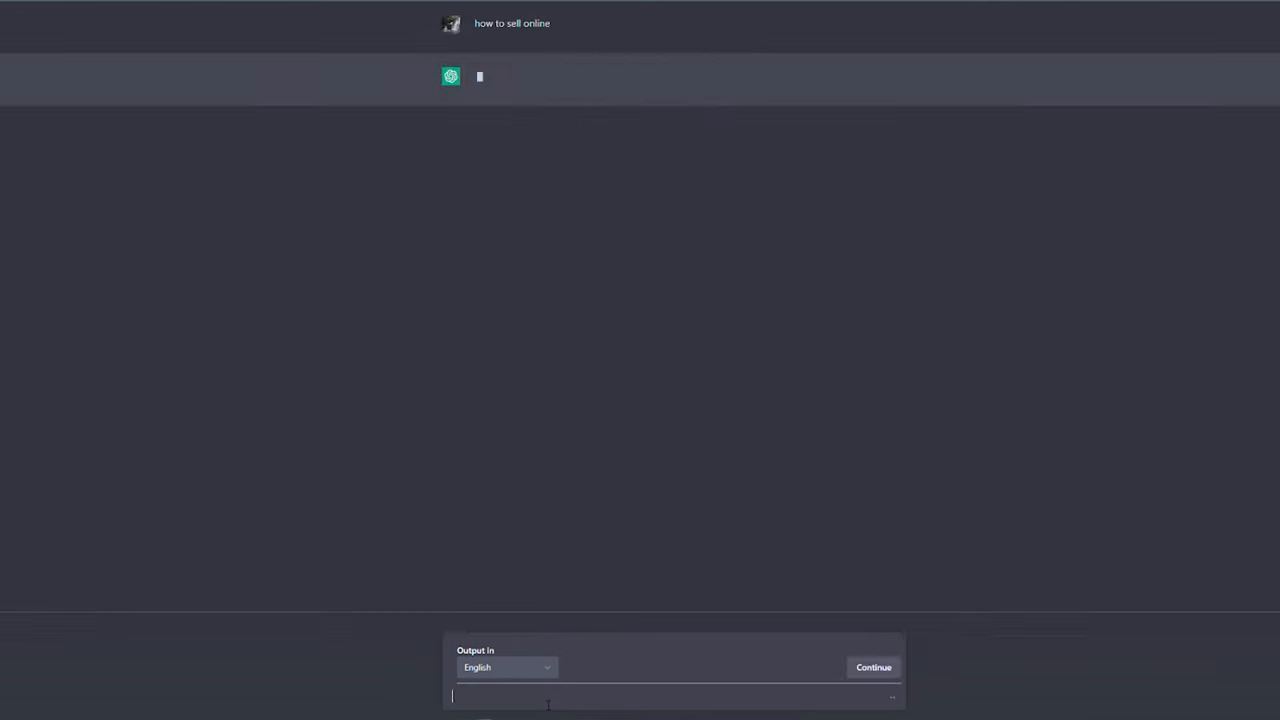
Let ChatGPT generate the 'Boost Your Sales: Proven Strategies for Selling Online' thread.
{"action": "left_click", "coordinate": [872, 666]}
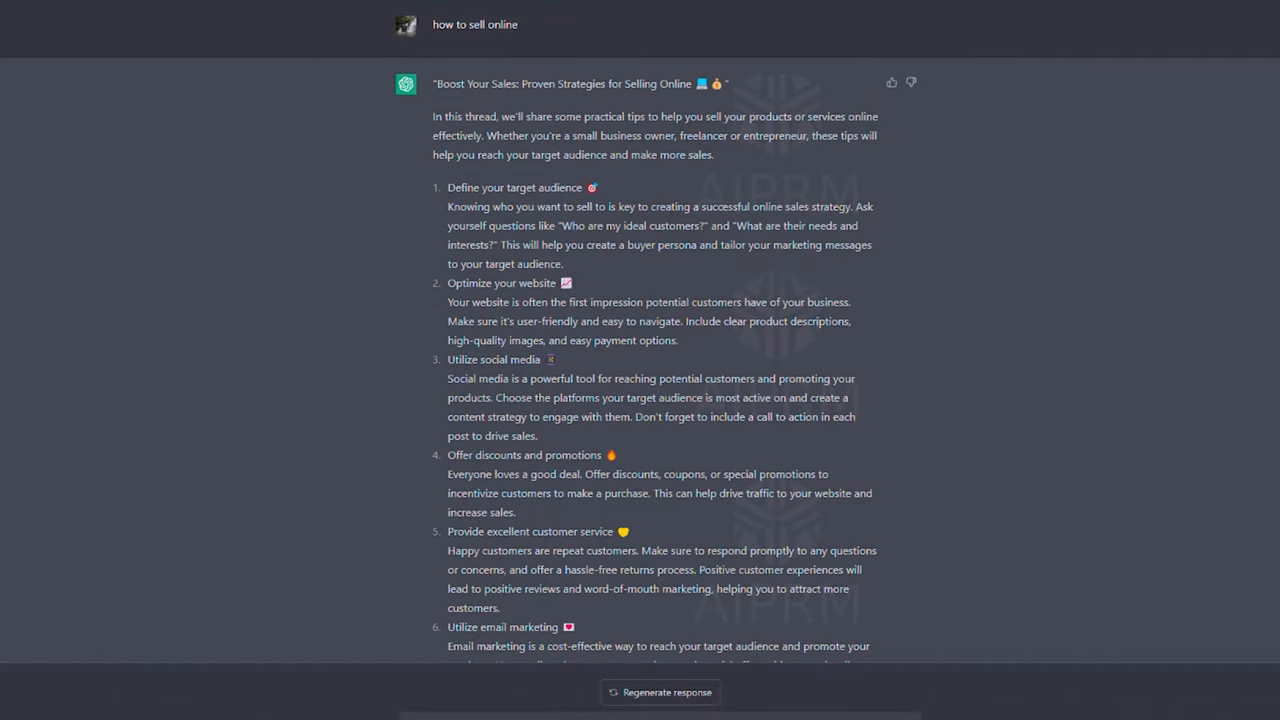
{"action": "mouse_move", "coordinate": [304, 172]}
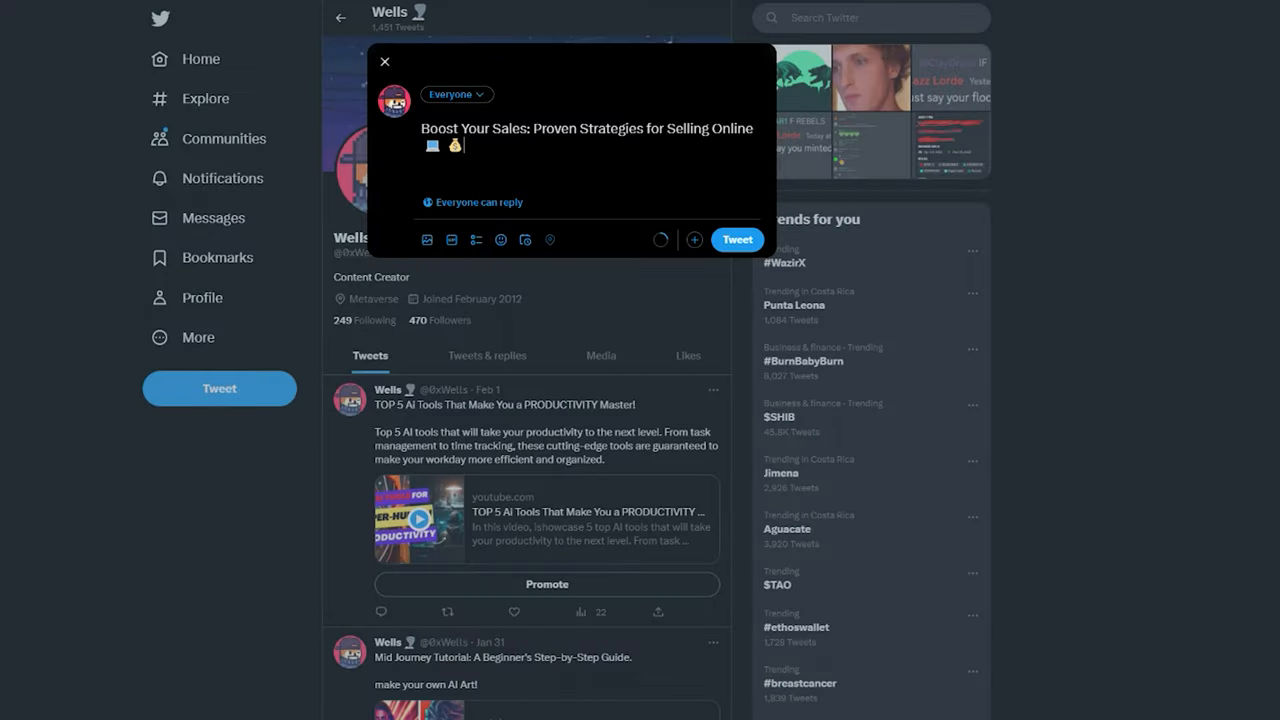
{"action": "mouse_move", "coordinate": [688, 248]}
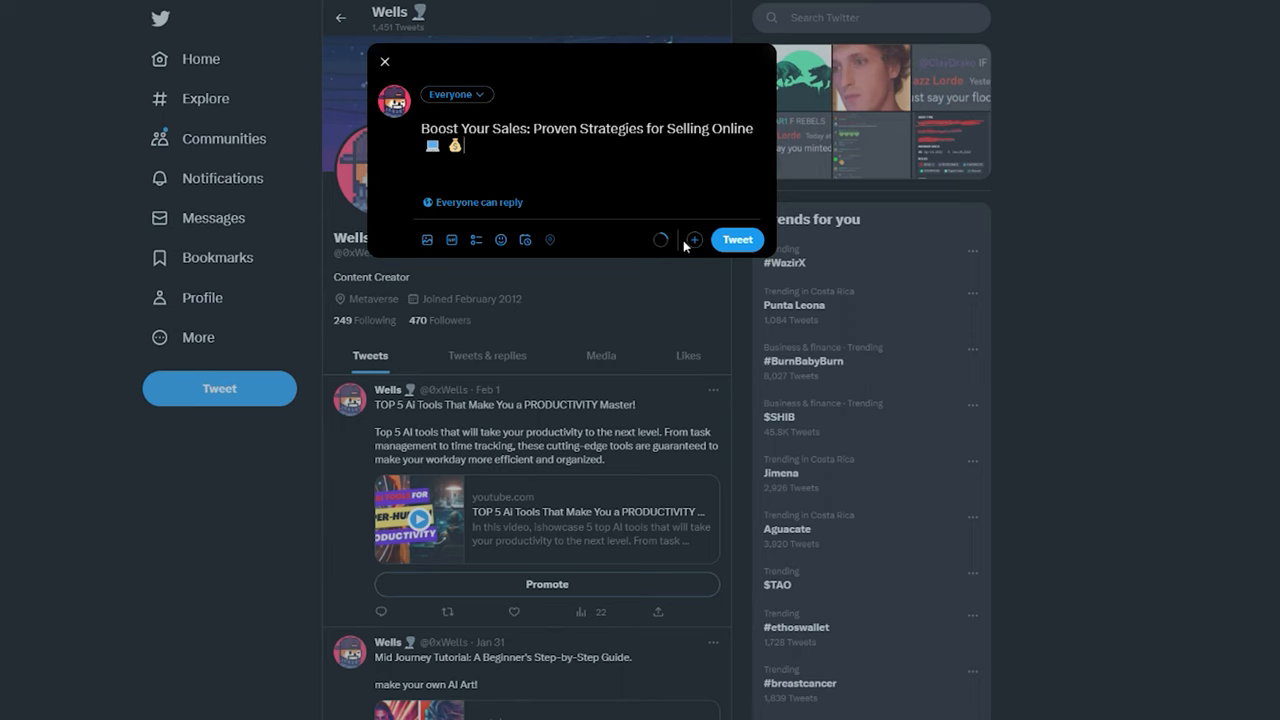
Add the intro tweet after the title tweet, then a third empty tweet to the thread.
{"action": "left_click", "coordinate": [692, 240]}
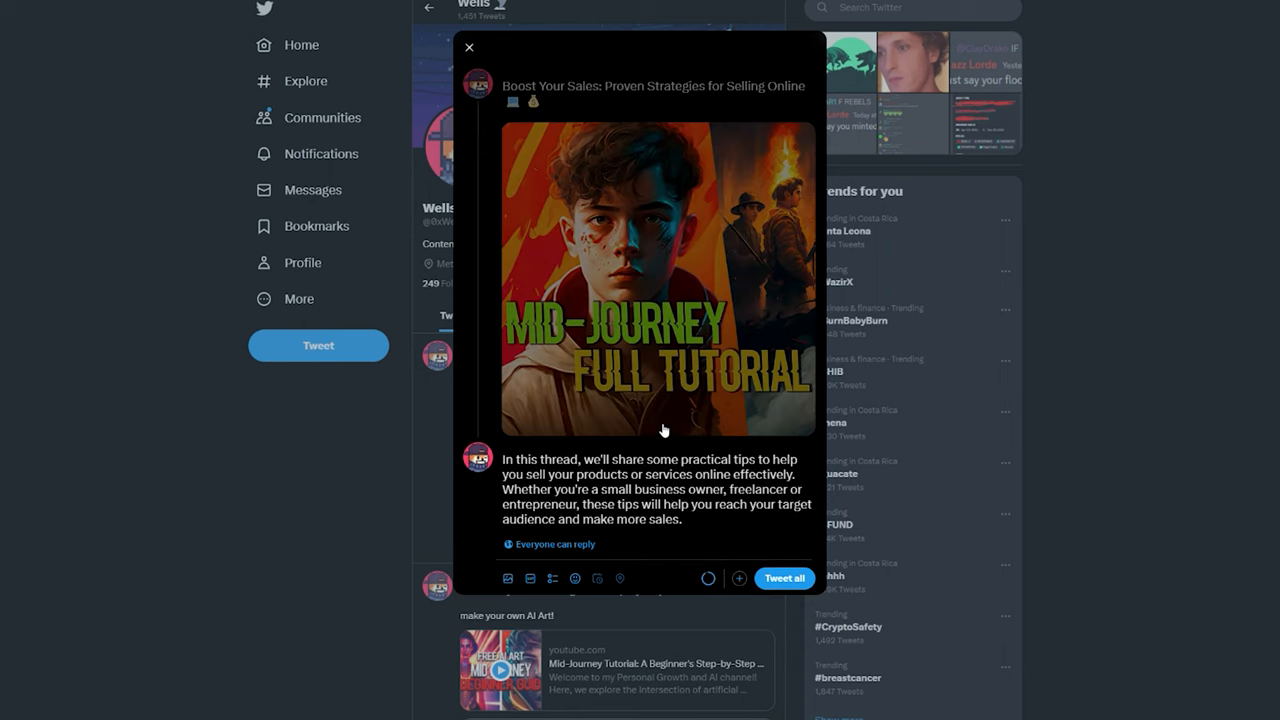
{"action": "left_click", "coordinate": [740, 578]}
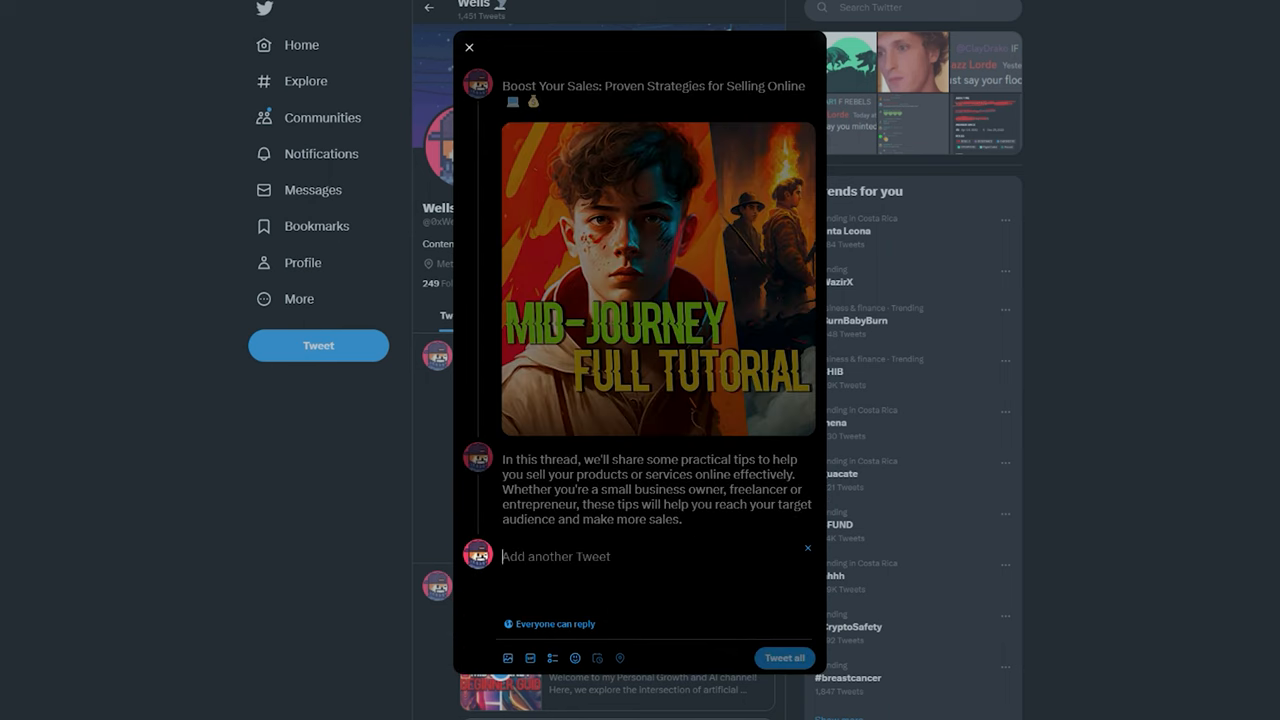
{"action": "mouse_move", "coordinate": [656, 452]}
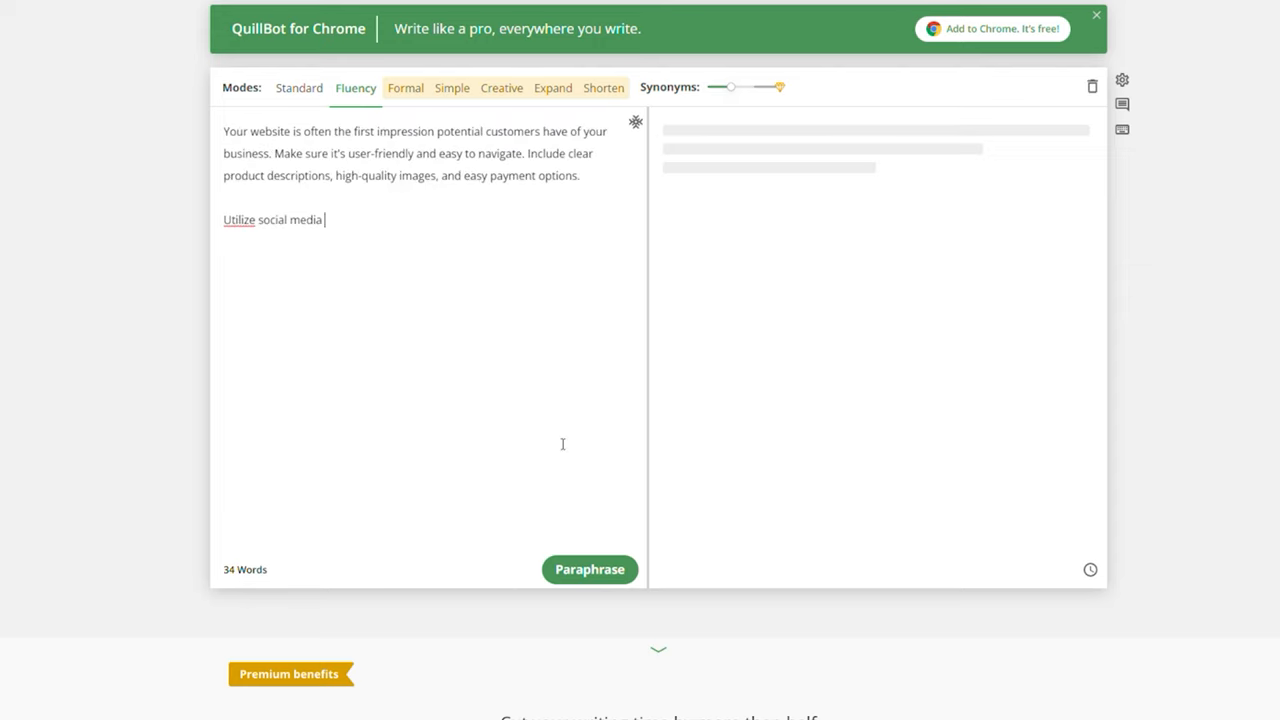
Paraphrase the website-optimization paragraph and 'Utilize social media' heading in Fluency mode.
{"action": "left_click", "coordinate": [590, 568]}
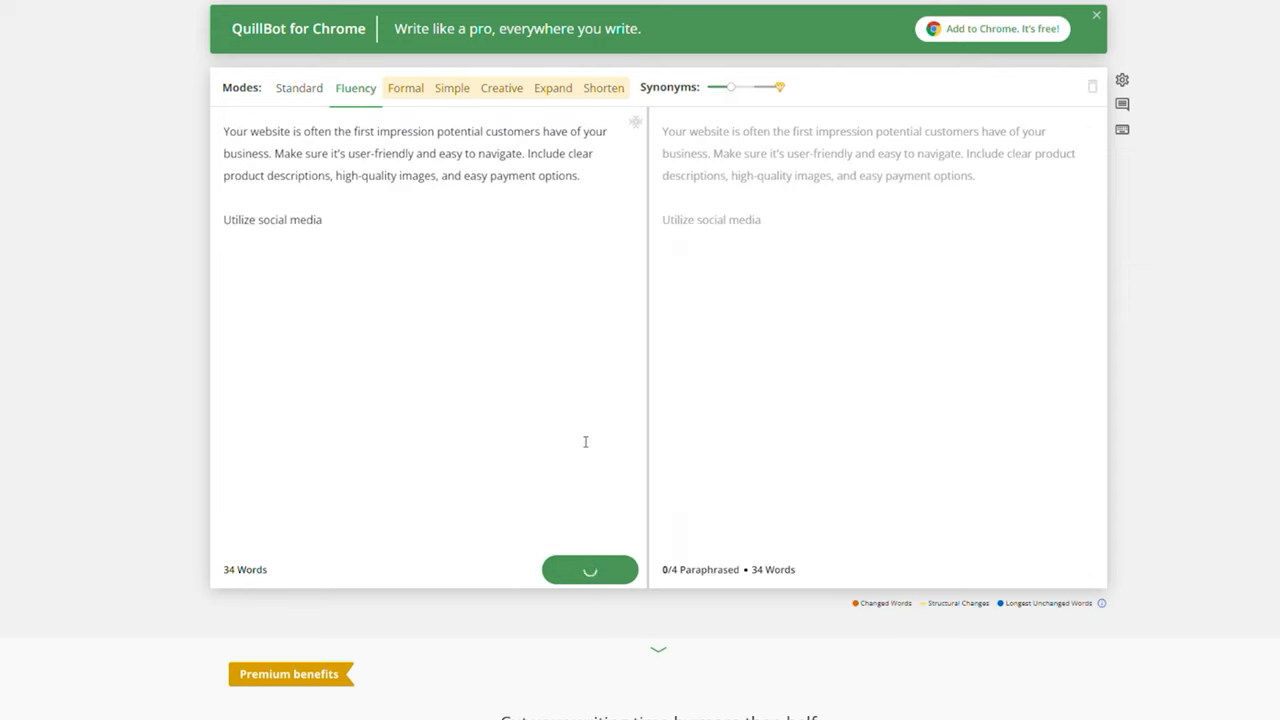
{"action": "left_click", "coordinate": [588, 568]}
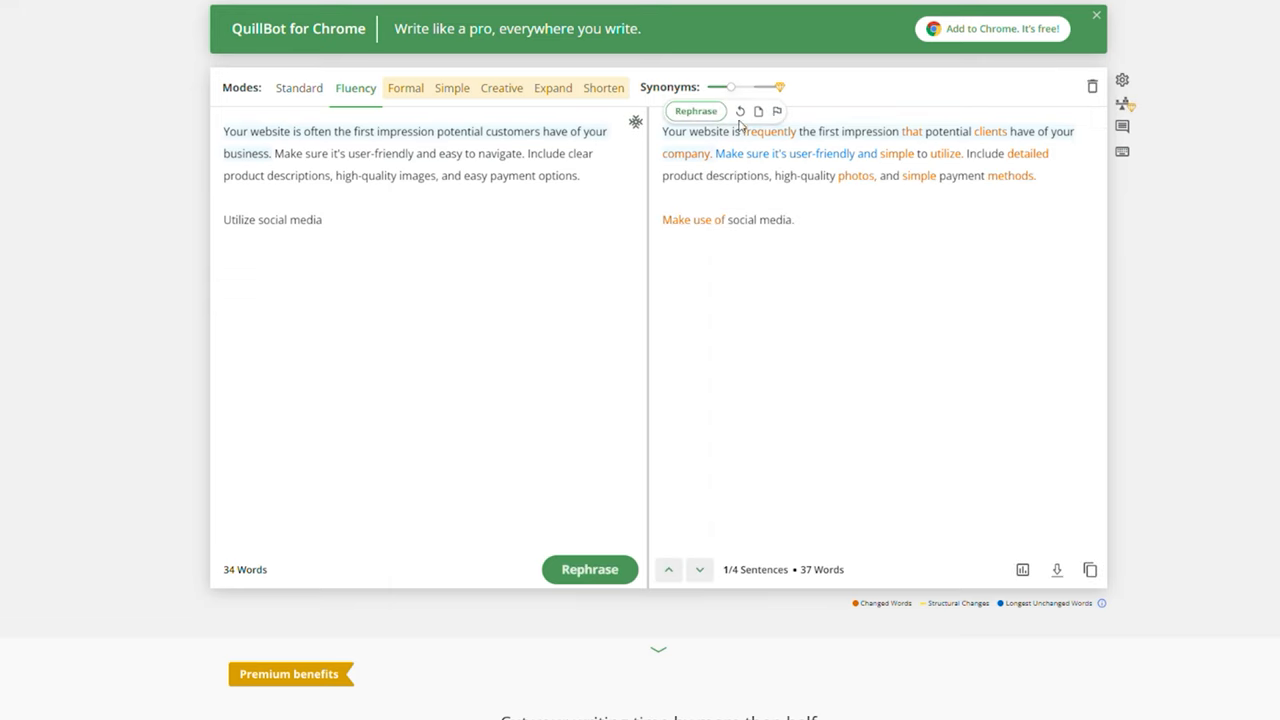